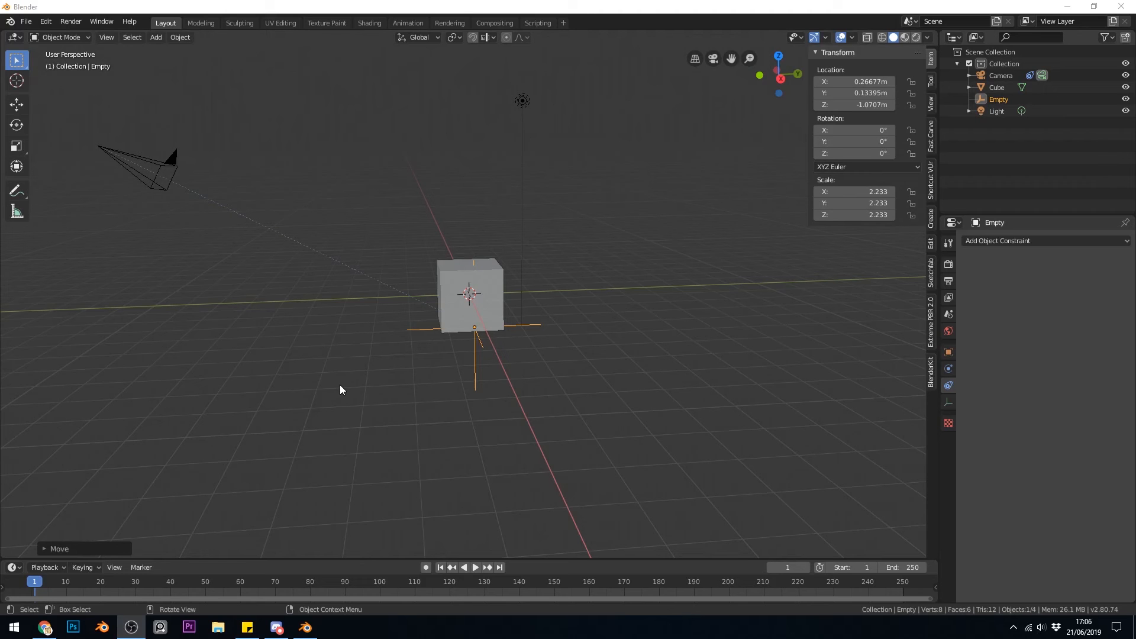
mouse_move(478, 356)
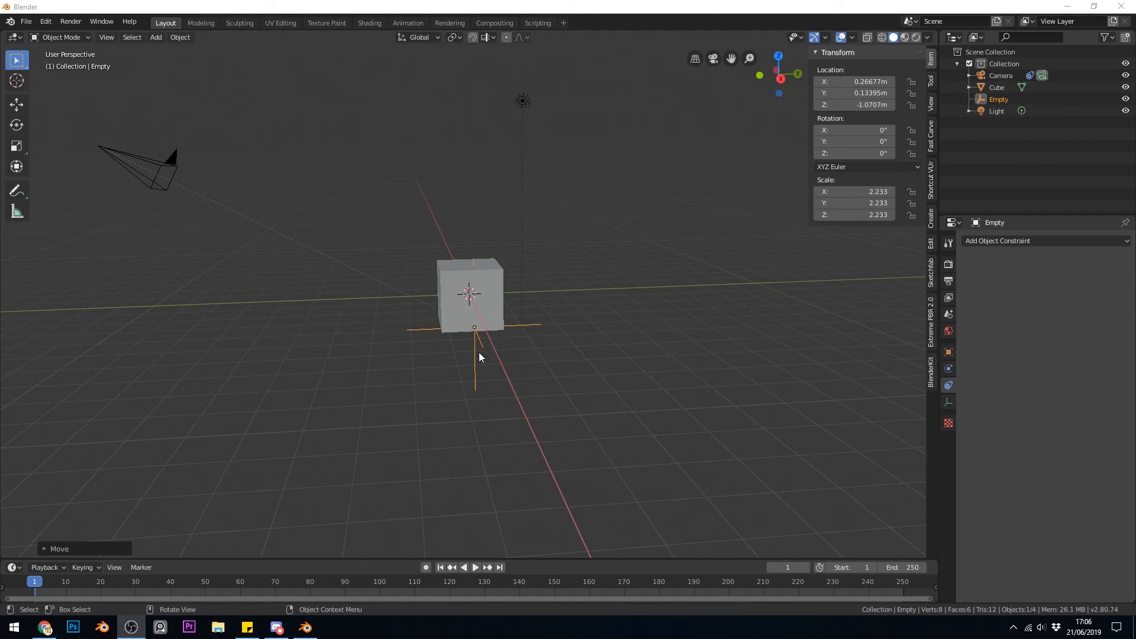
mouse_move(477, 349)
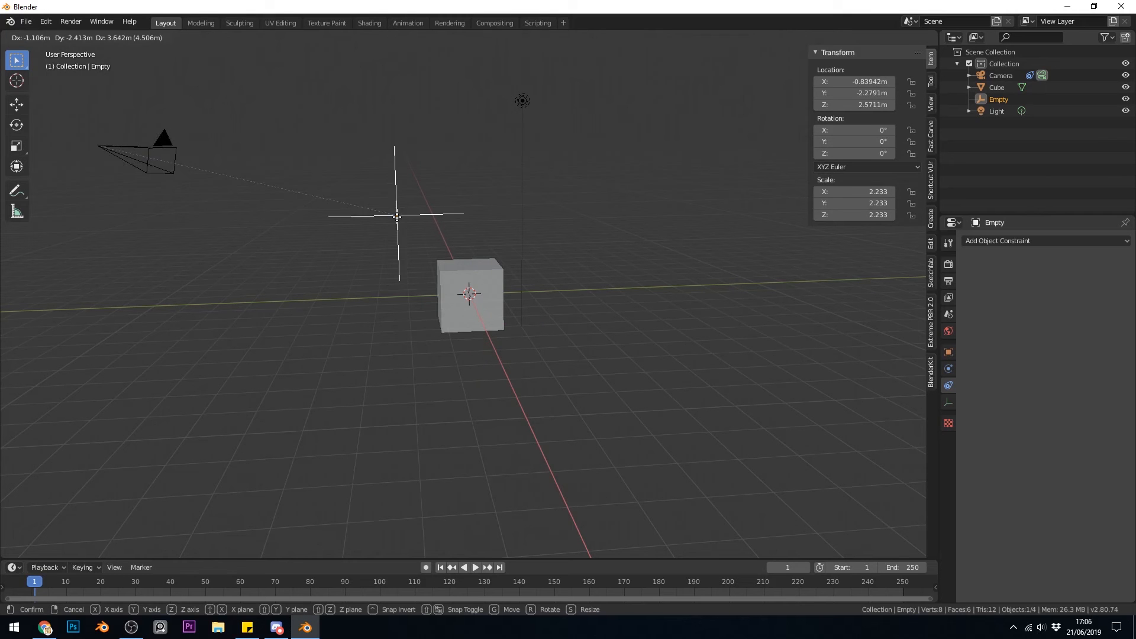
Step: Drag the empty up above the cube, then place the camera at a new position
left_click_drag(396, 215, 542, 304)
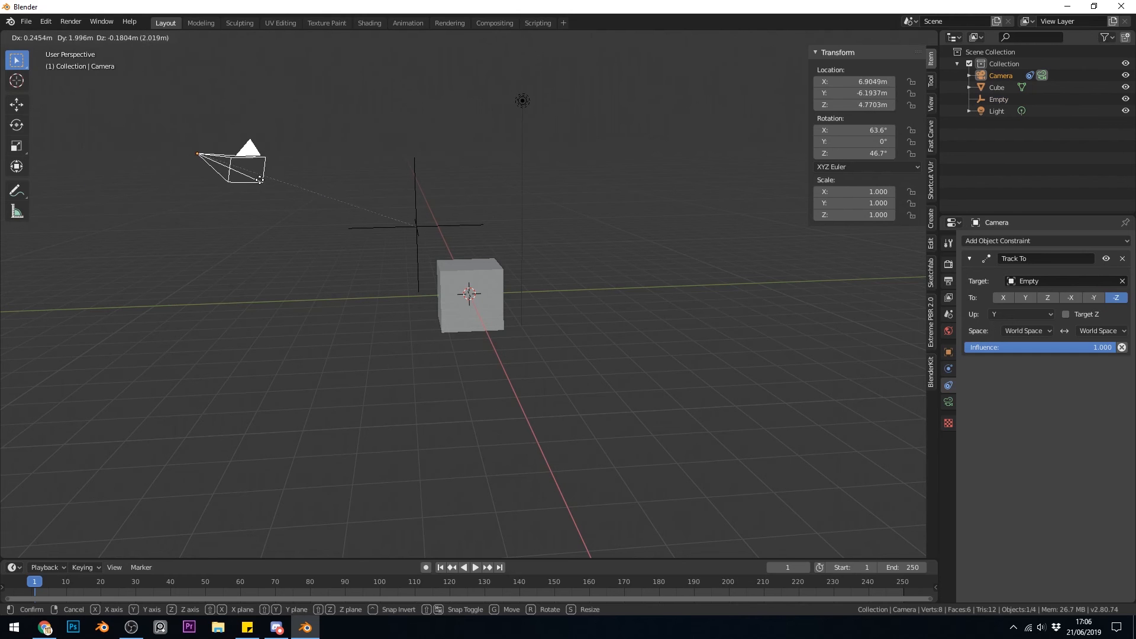
left_click(25, 22)
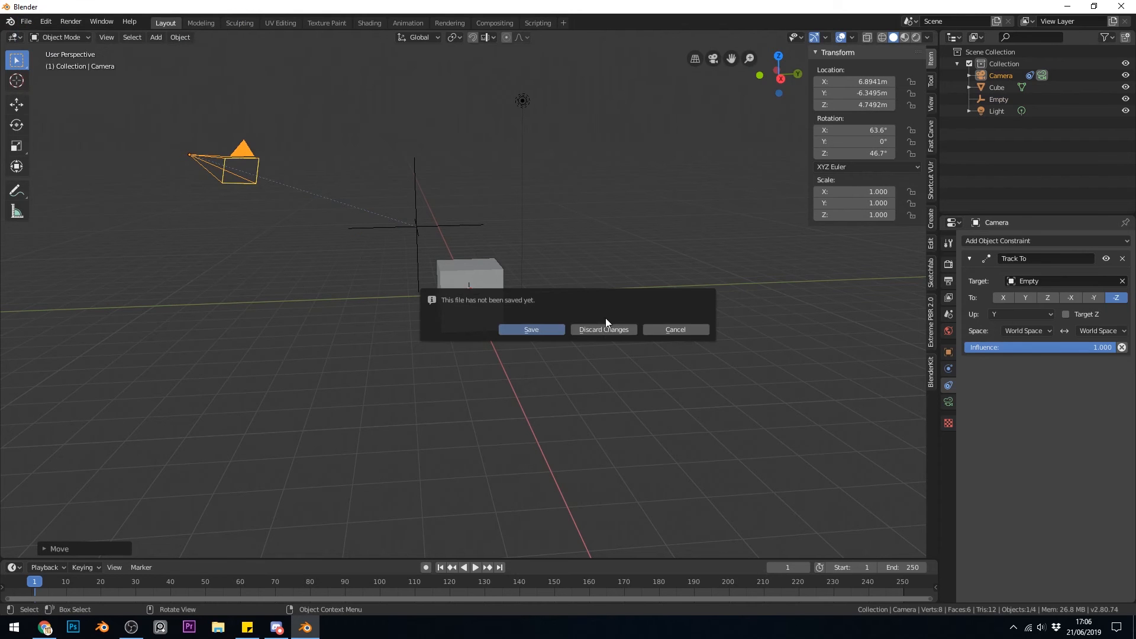
Step: Discard the unsaved changes to start a fresh General scene
left_click(603, 329)
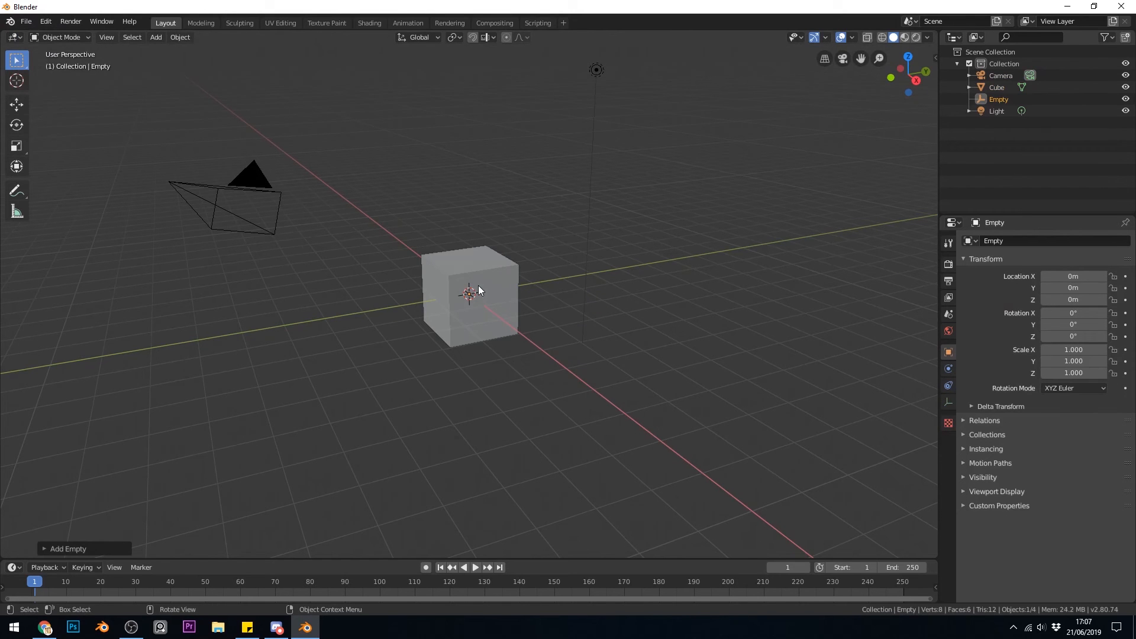
key("s")
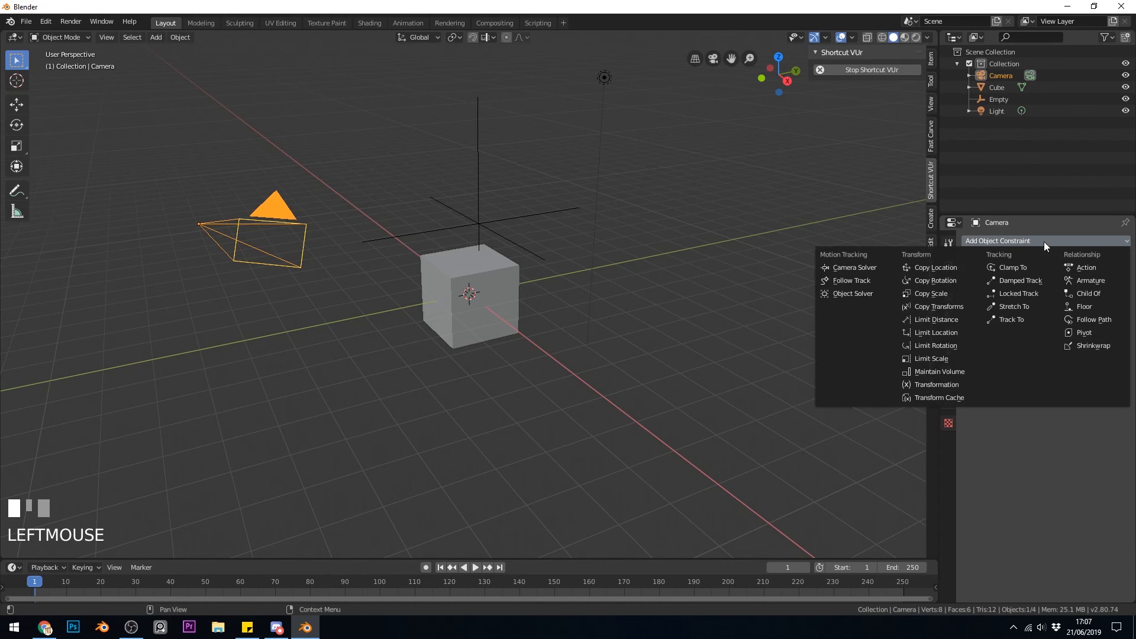
mouse_move(1011, 320)
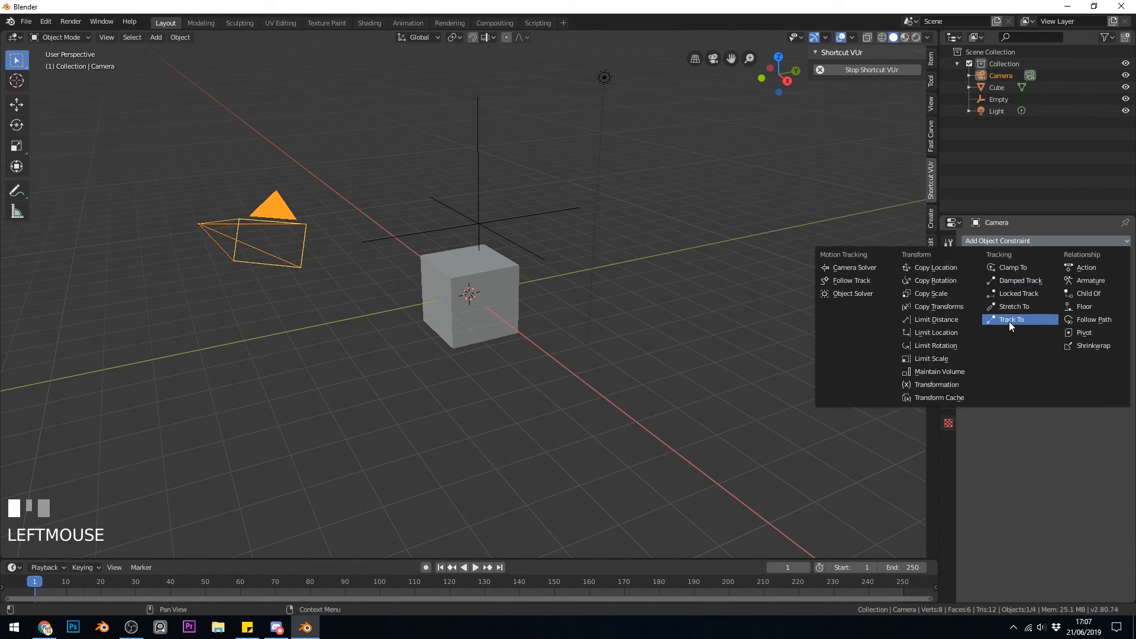
Step: Add a Track To object constraint to the camera
left_click(1011, 319)
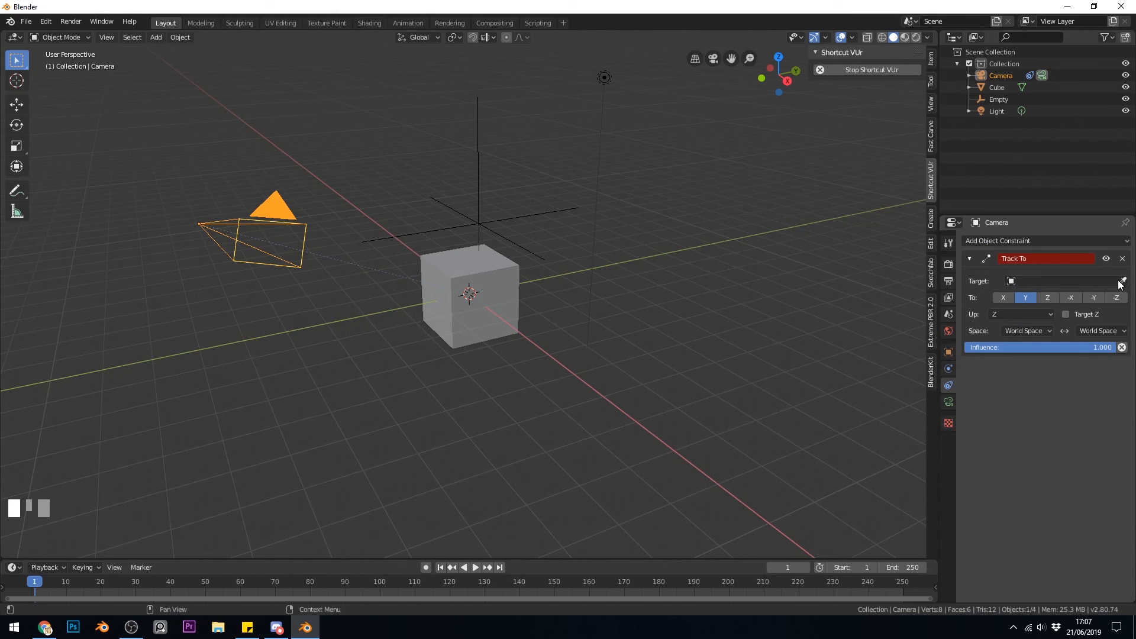
mouse_move(1071, 283)
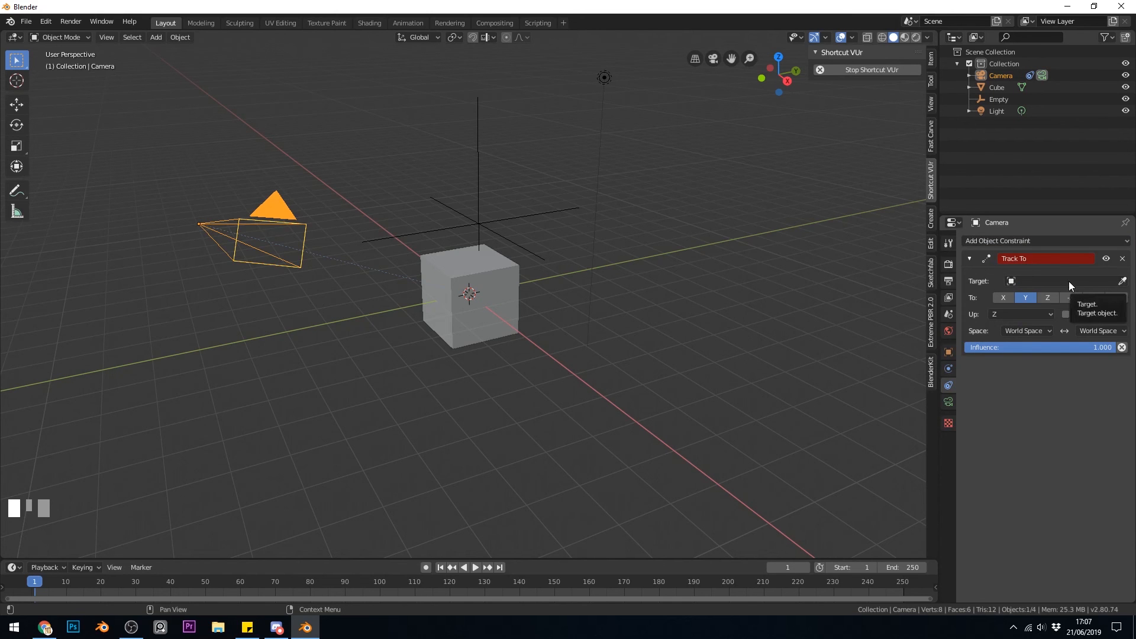
Step: Set the Track To target to Empty with Y as the up axis
left_click(1043, 281)
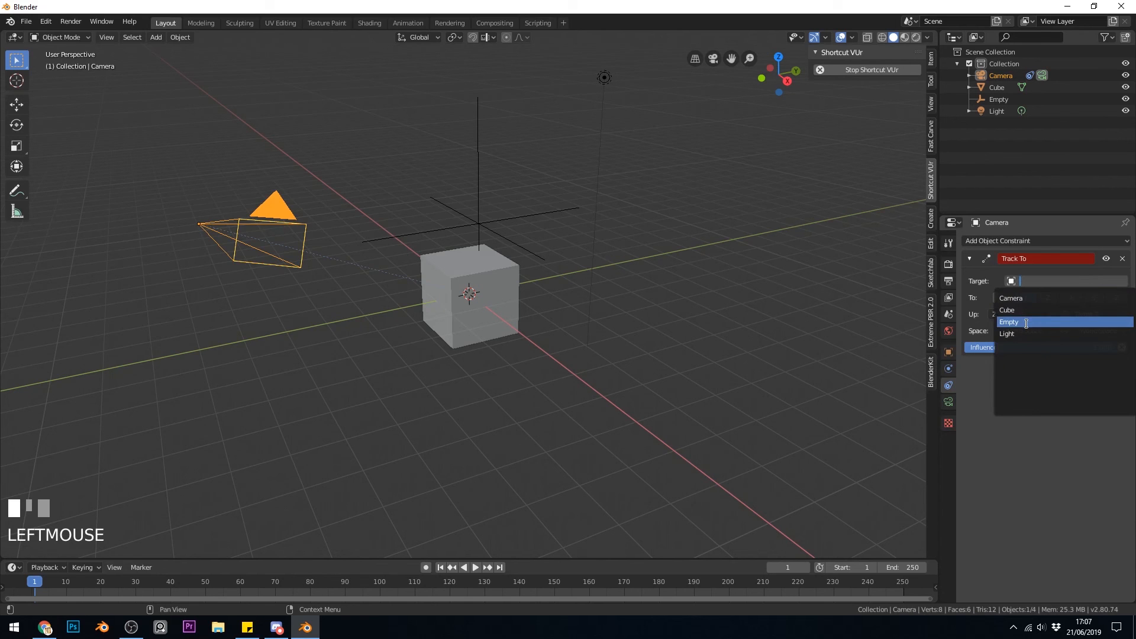
left_click(1008, 322)
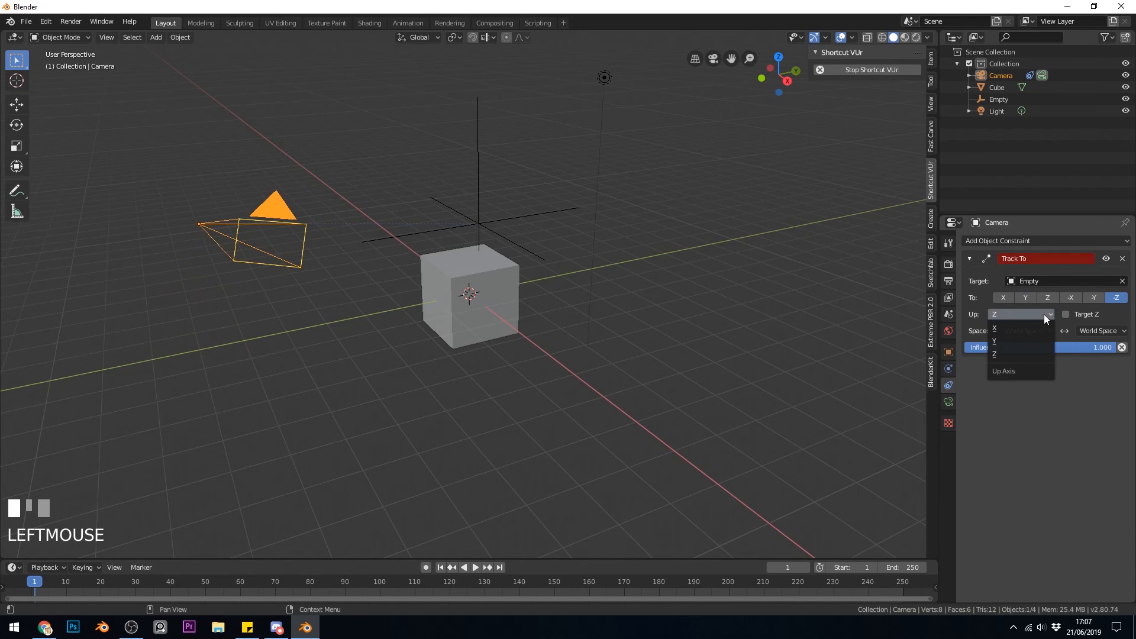
left_click(997, 341)
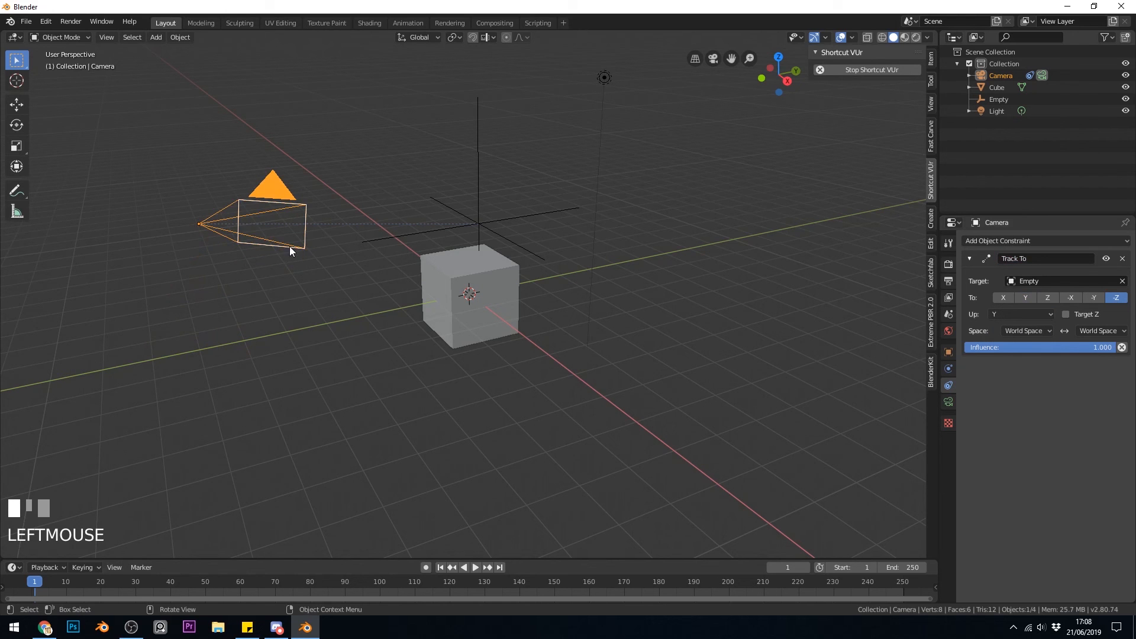
Step: Select the empty and start moving it to a higher spot
left_click(479, 210)
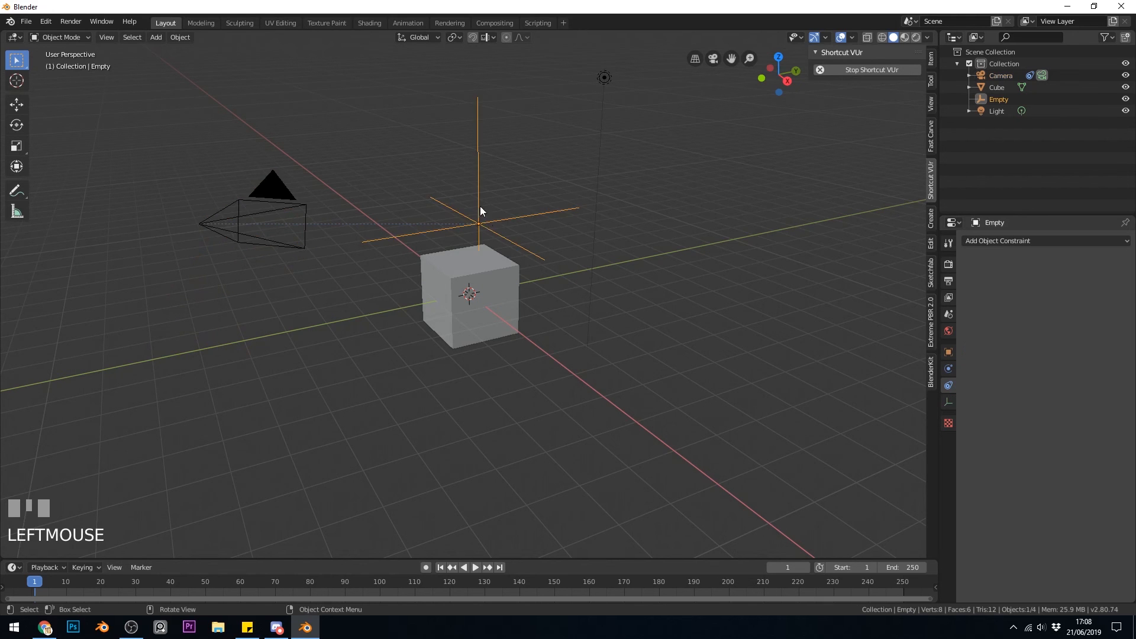
key("g")
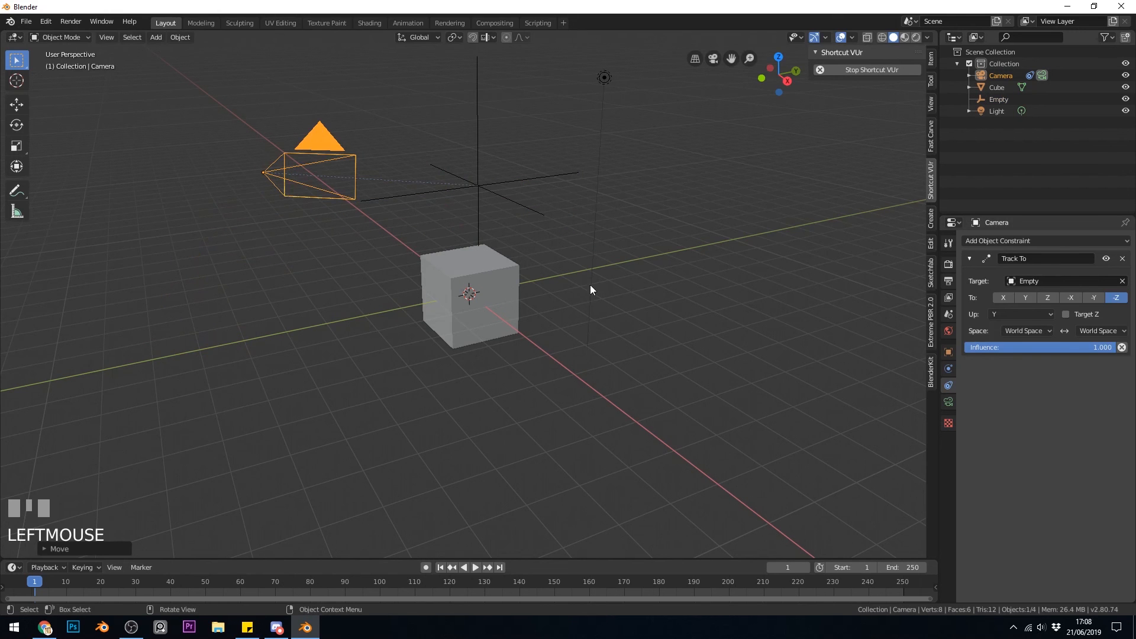
mouse_move(551, 242)
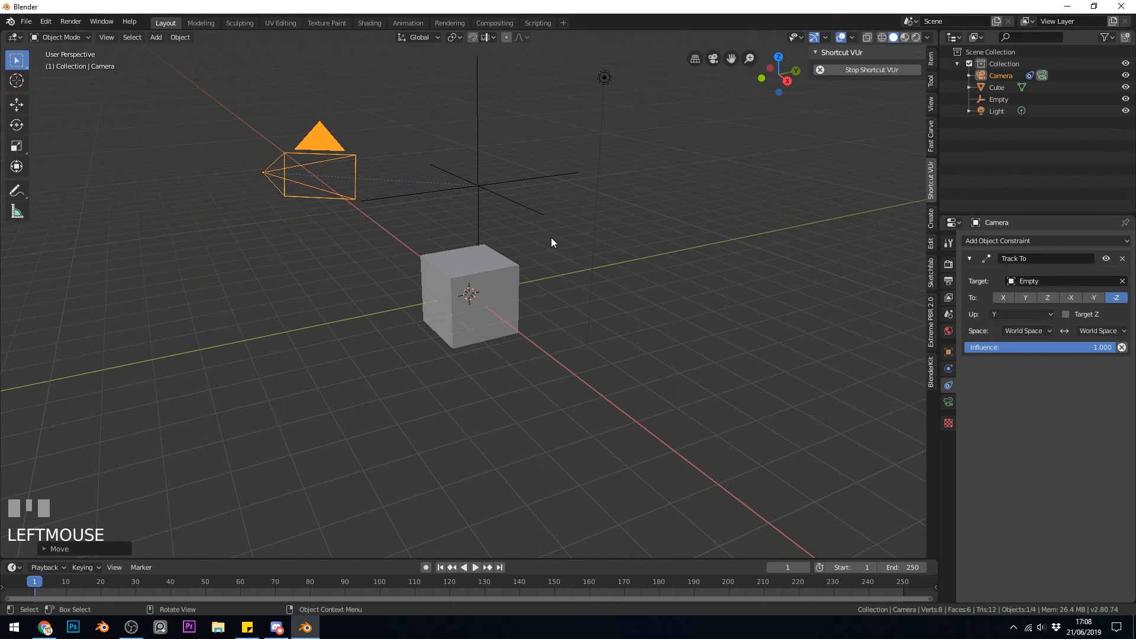